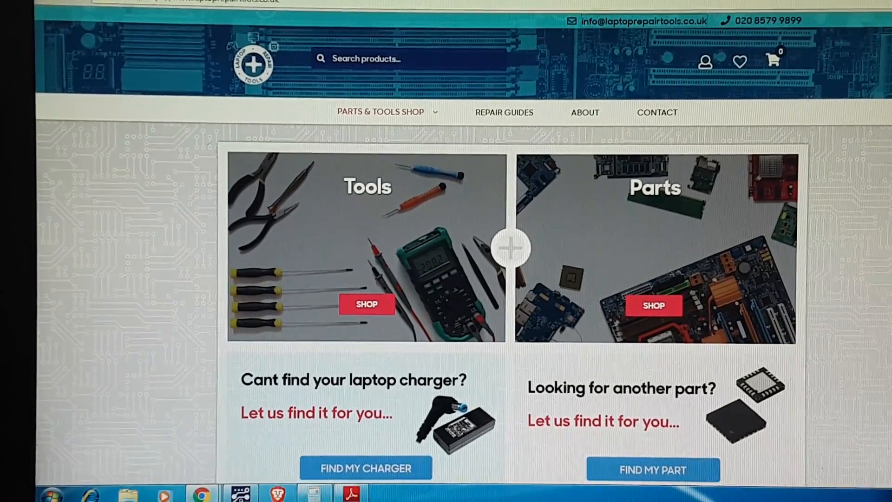
{"action": "scroll", "scroll_direction": "down", "scroll_amount": 3}
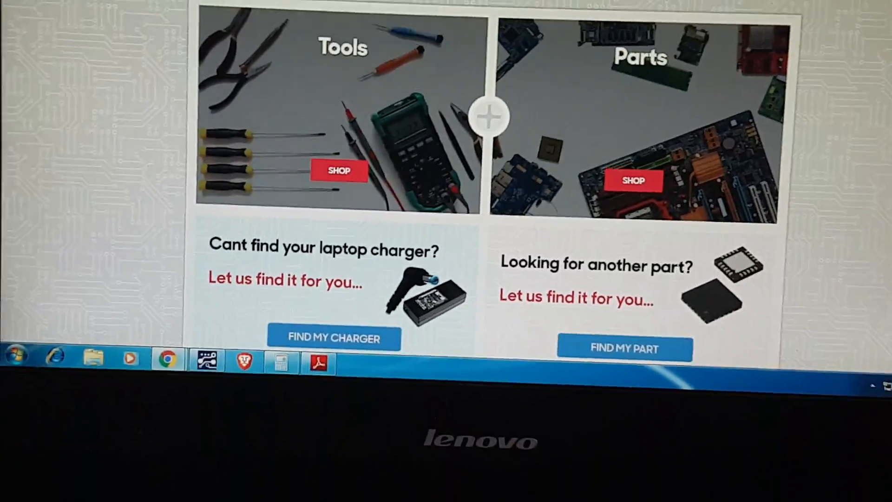